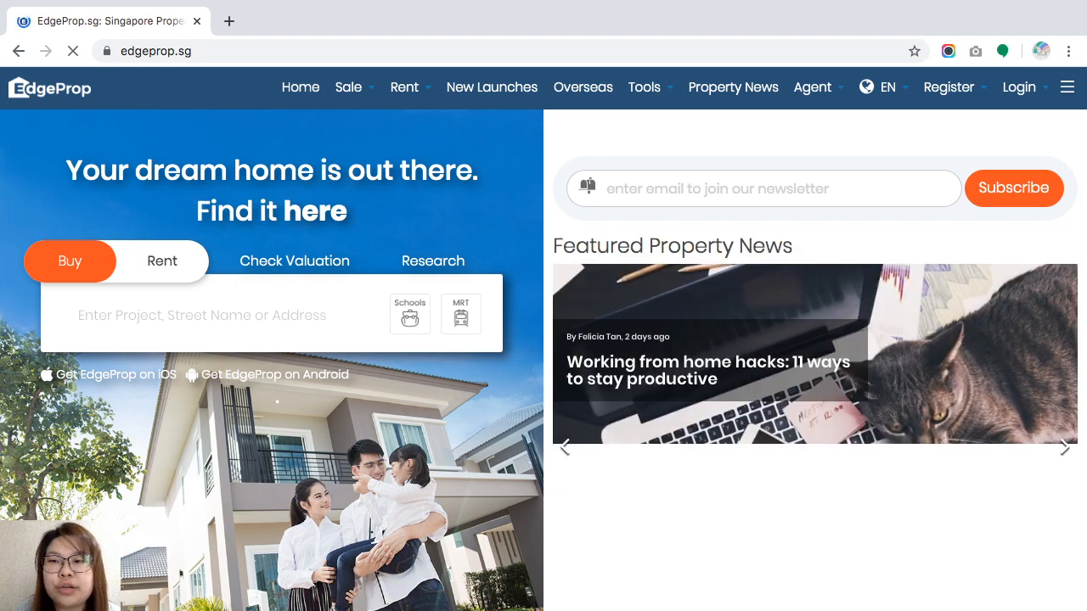
Step: Narrow the Chrome window showing the edgeprop.sg home page
click(1019, 87)
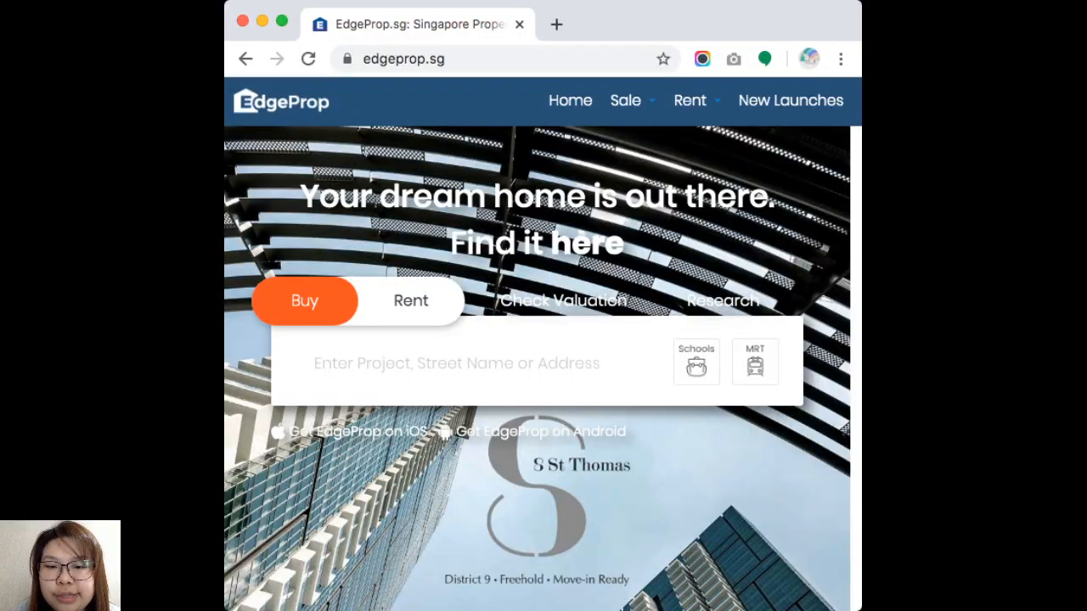
Step: Scroll the mobile-width home page and open the hamburger site menu
scroll(down, 3)
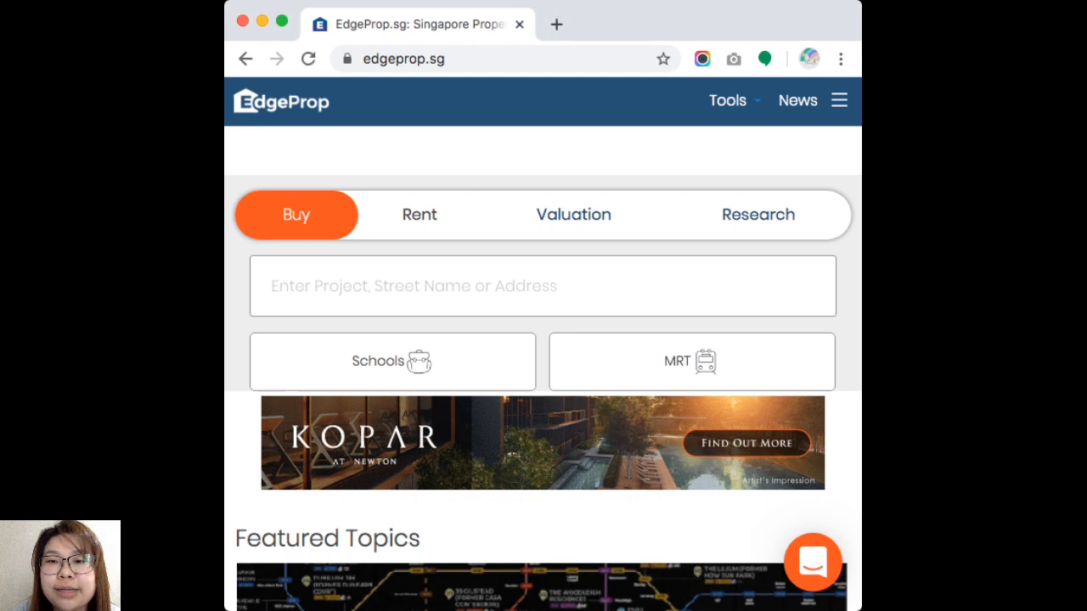
click(839, 99)
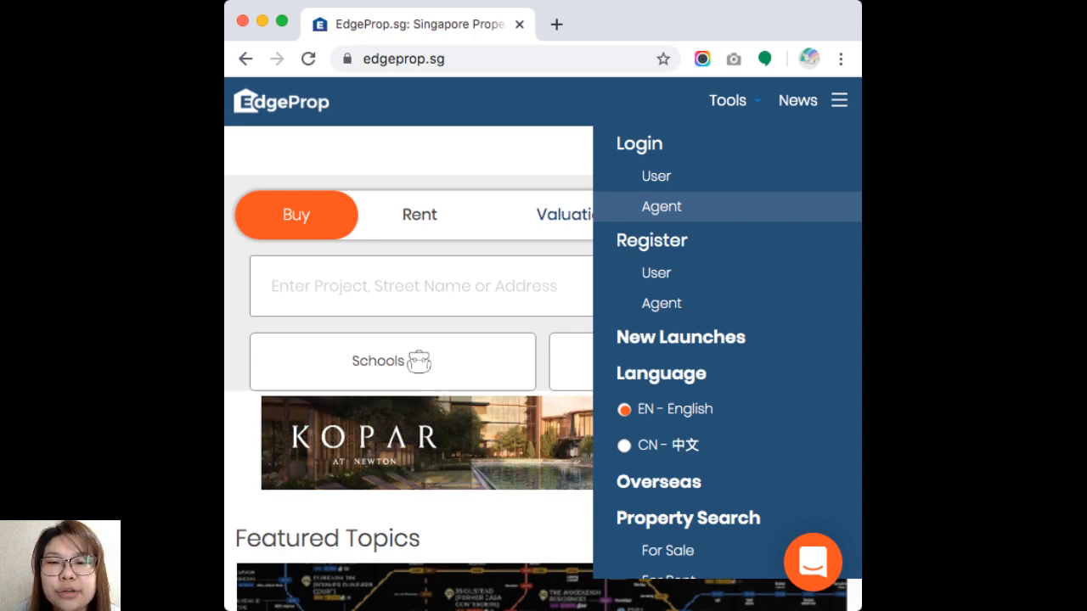
Step: Choose Agent under Login in the hamburger menu
click(662, 206)
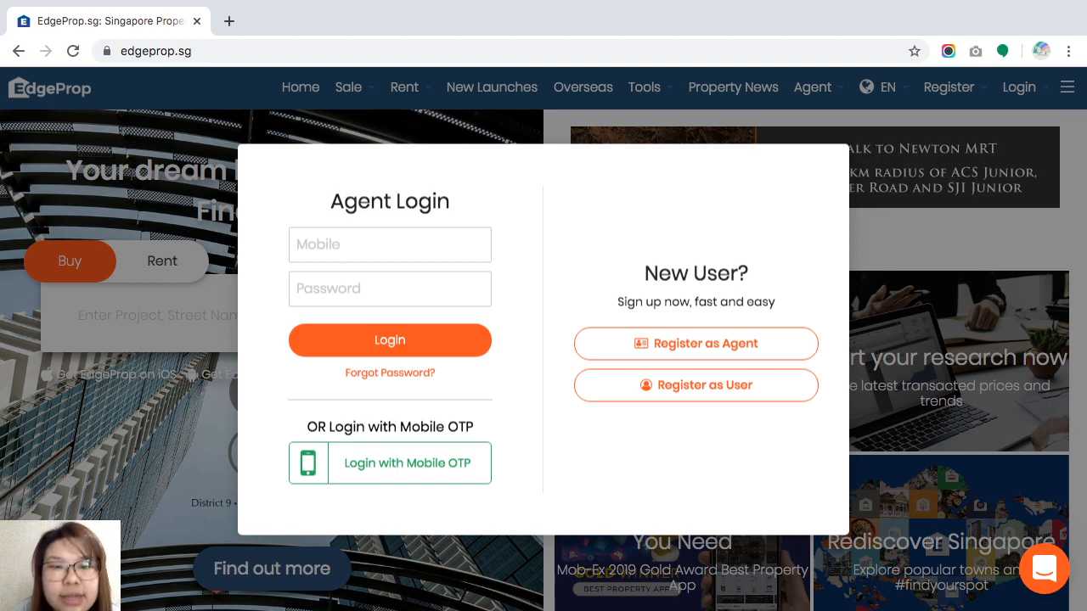
click(389, 245)
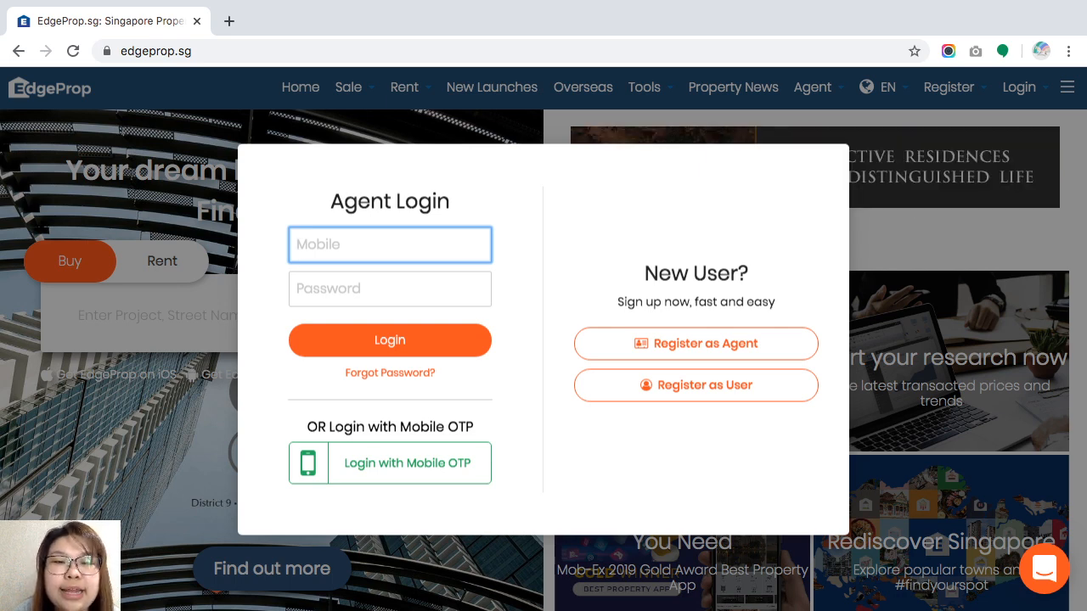
click(390, 289)
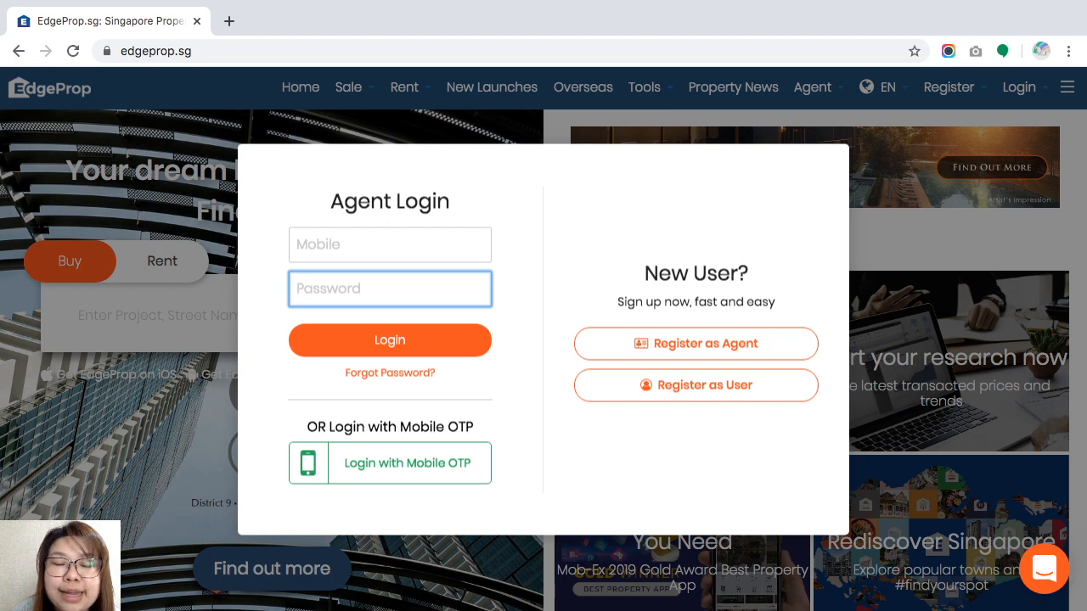
click(389, 245)
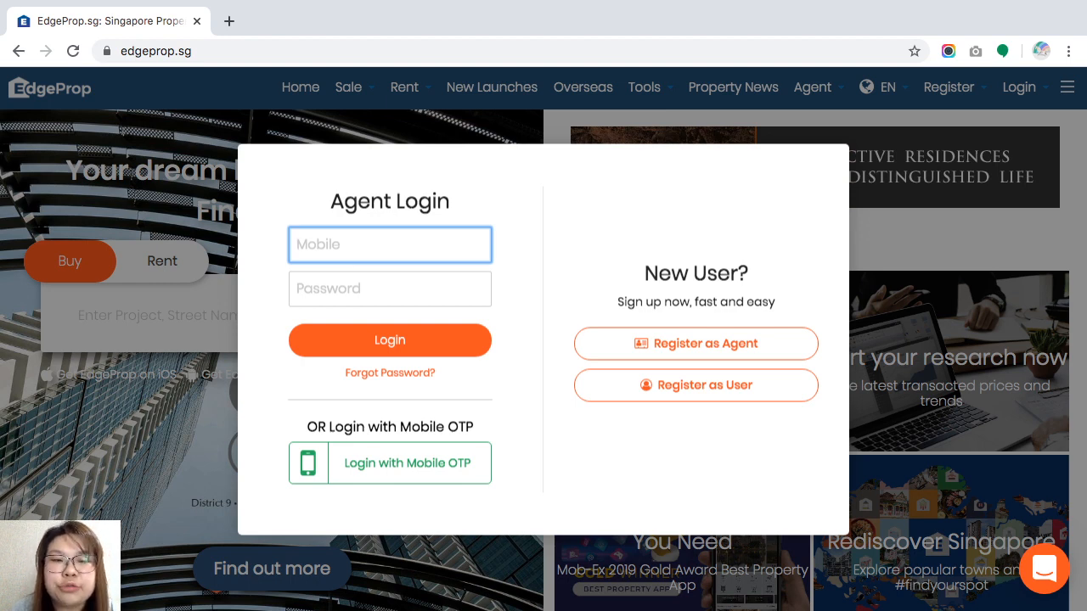
Step: Enter the agent ID 'mel' and password, then submit the login
text(melodytrainin)
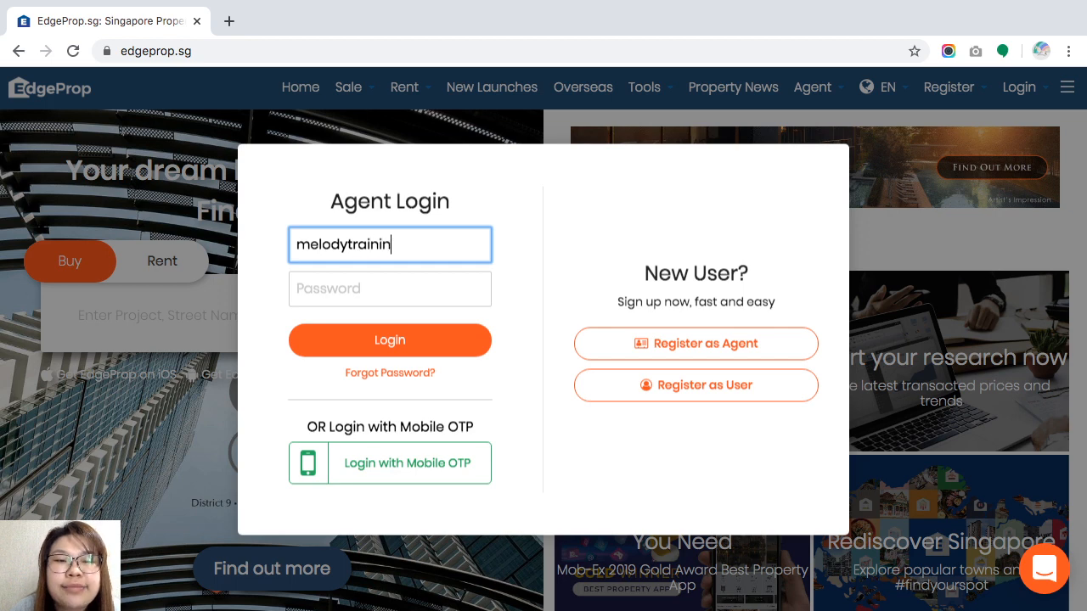
click(389, 287)
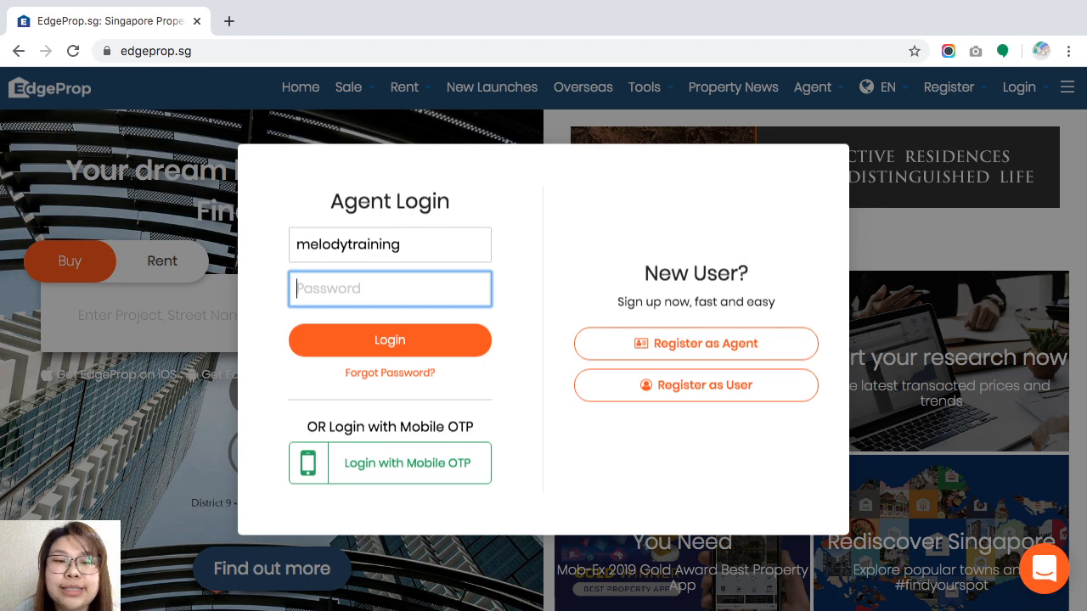
text(•)
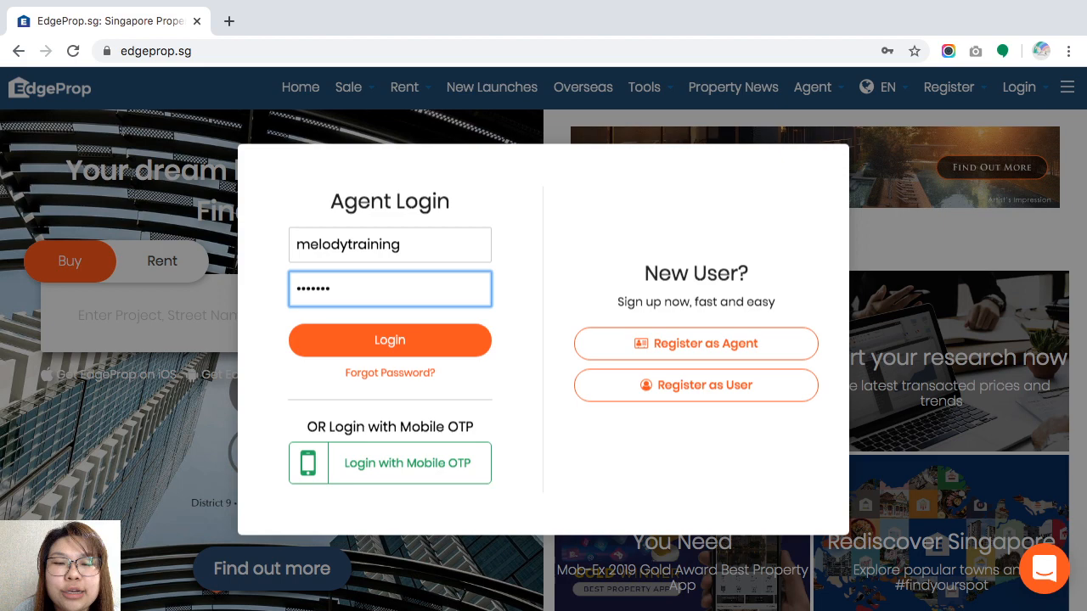
click(389, 340)
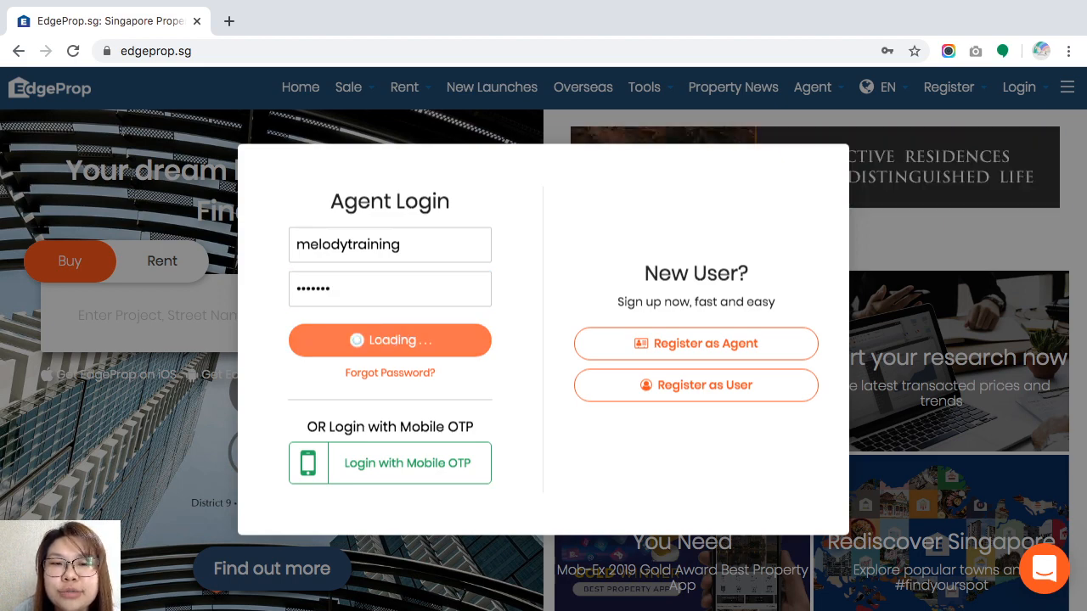
Step: Click Login again while the Summary dashboard loads
click(390, 339)
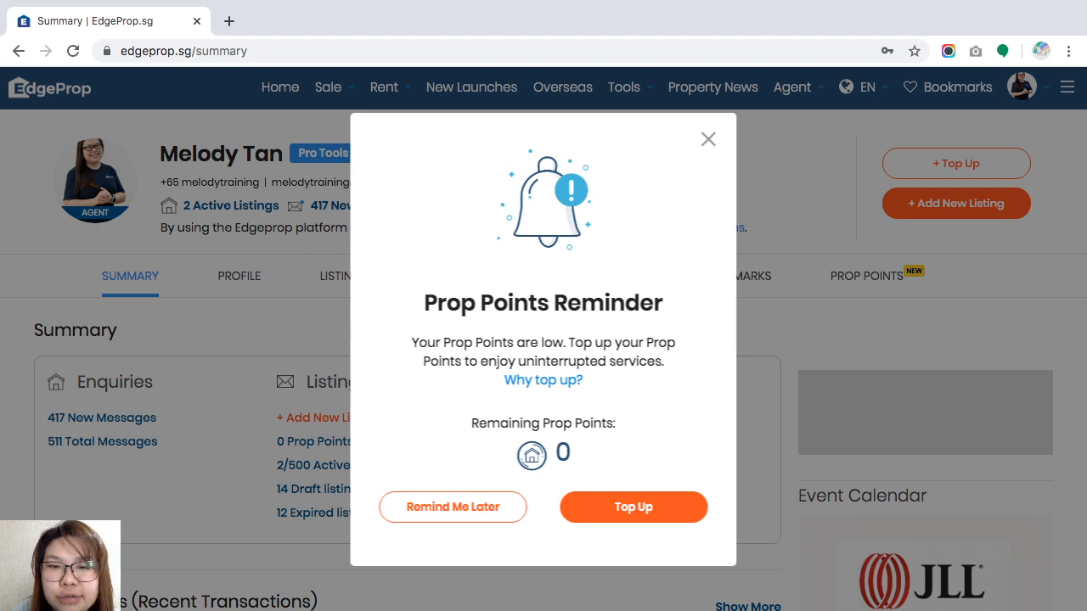
Step: Close the Prop Points reminder and narrow the window to mobile width
click(707, 138)
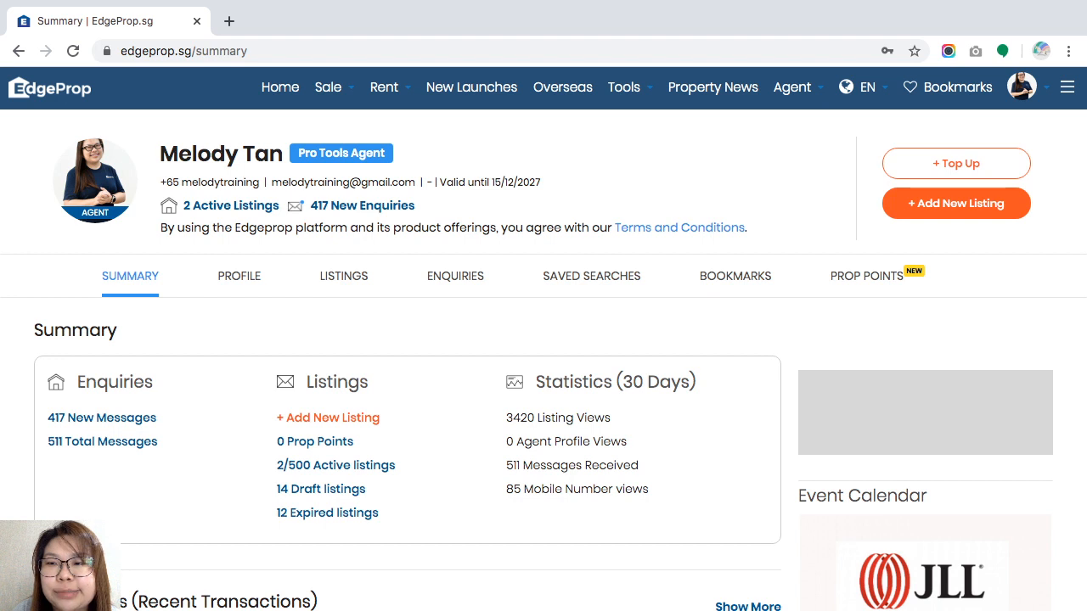
click(1022, 86)
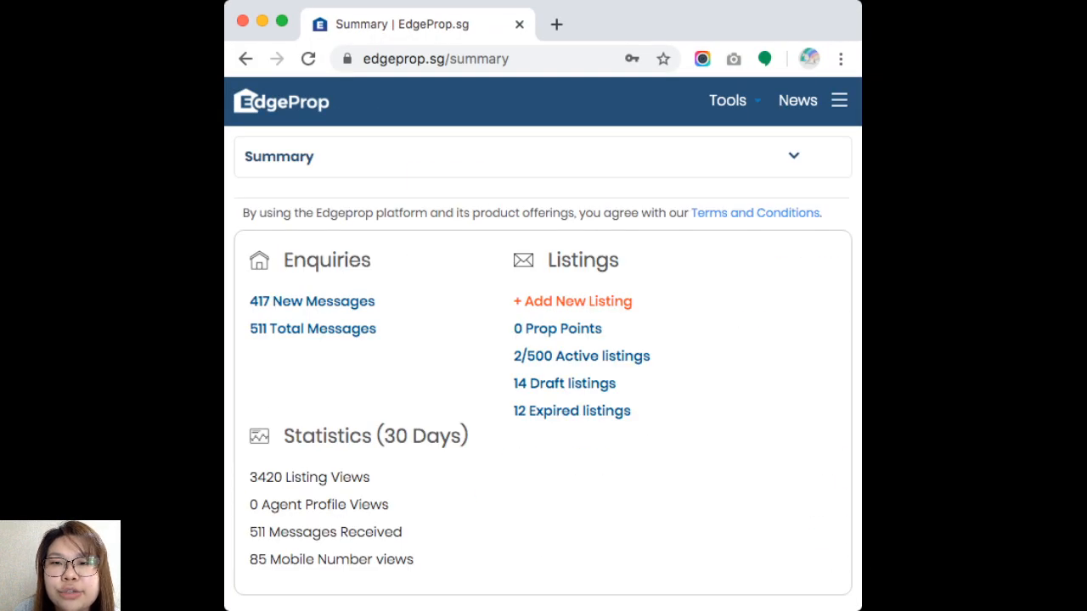
click(839, 99)
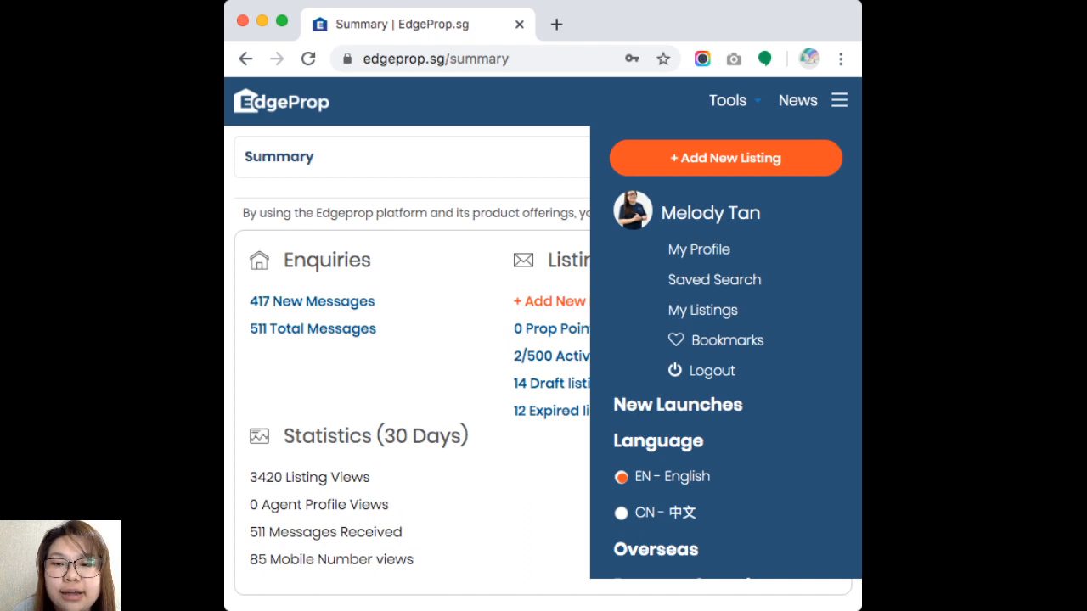
click(839, 99)
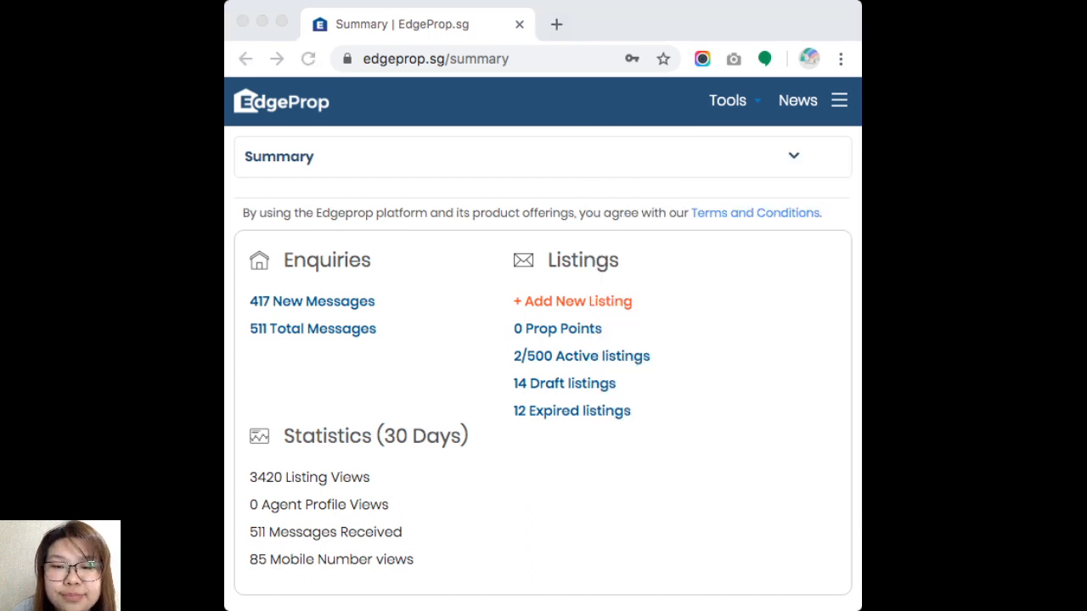